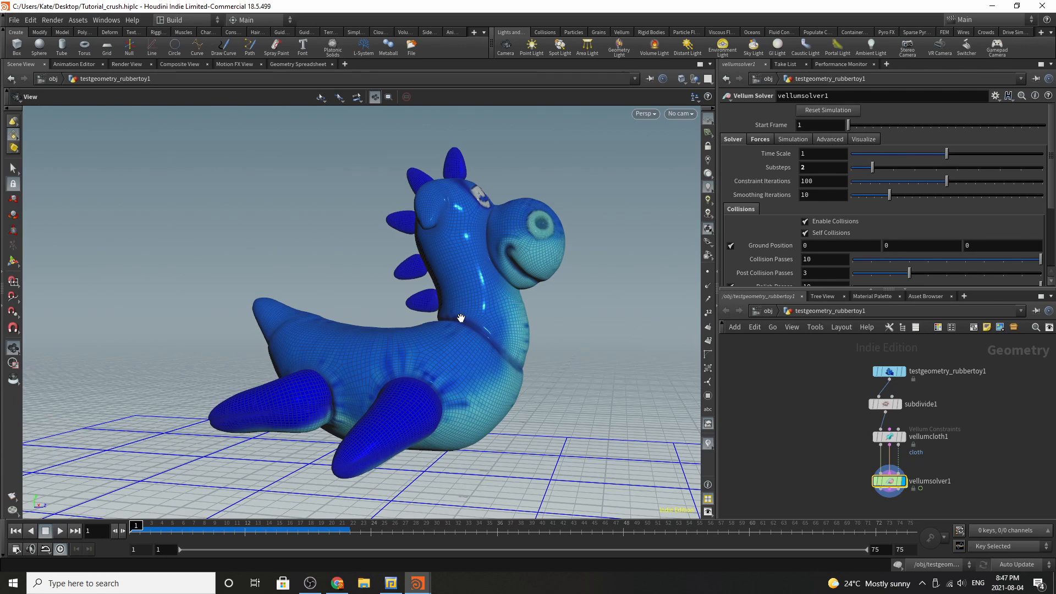
pyautogui.moveTo(232, 540)
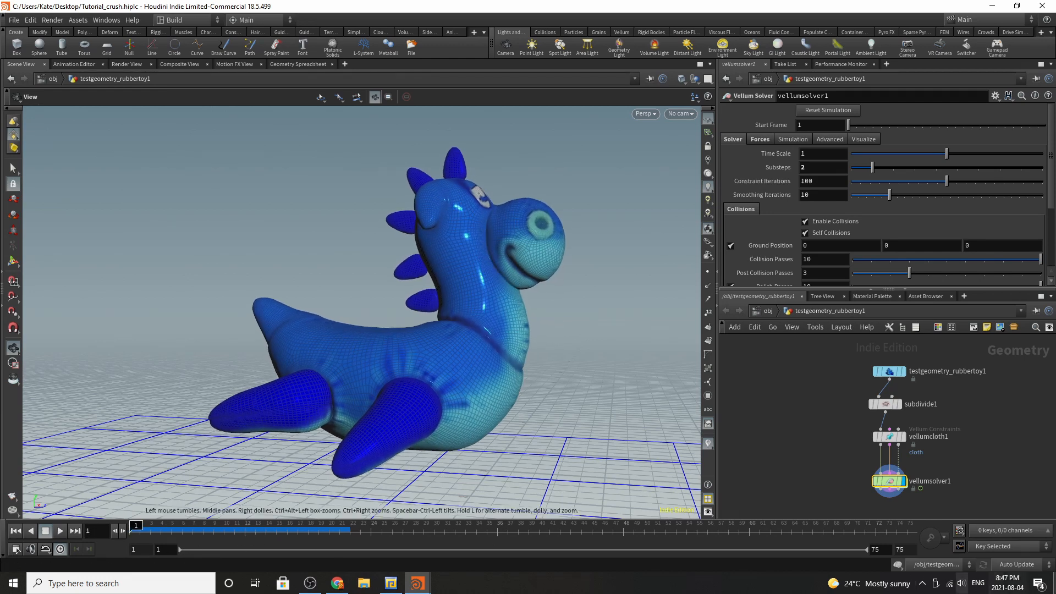
pyautogui.moveTo(970, 407)
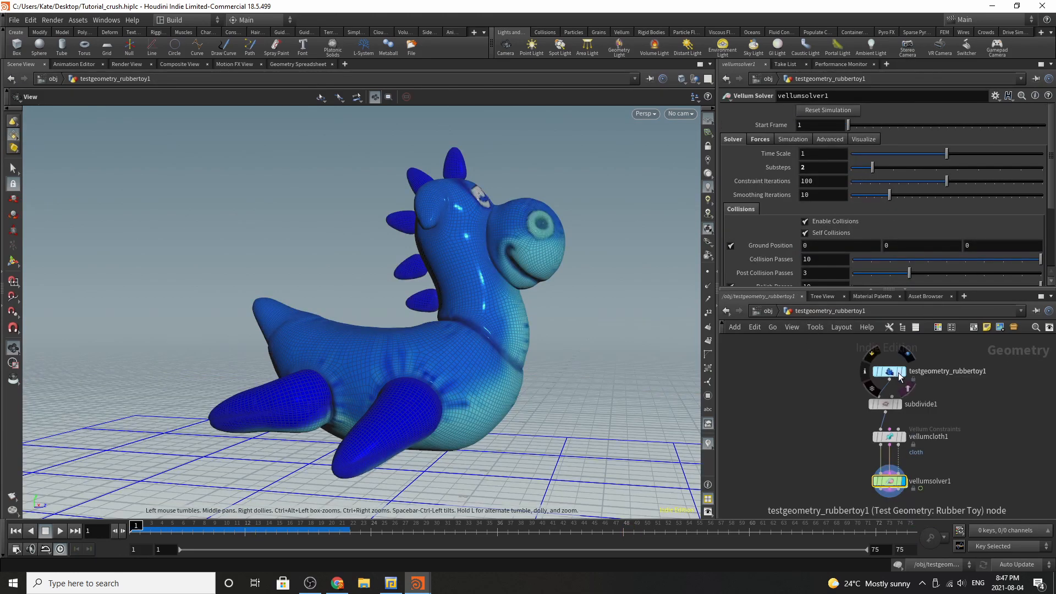
# - Select the testgeometry_rubbertoy1 node to show the rubber toy's parameters
pyautogui.click(889, 371)
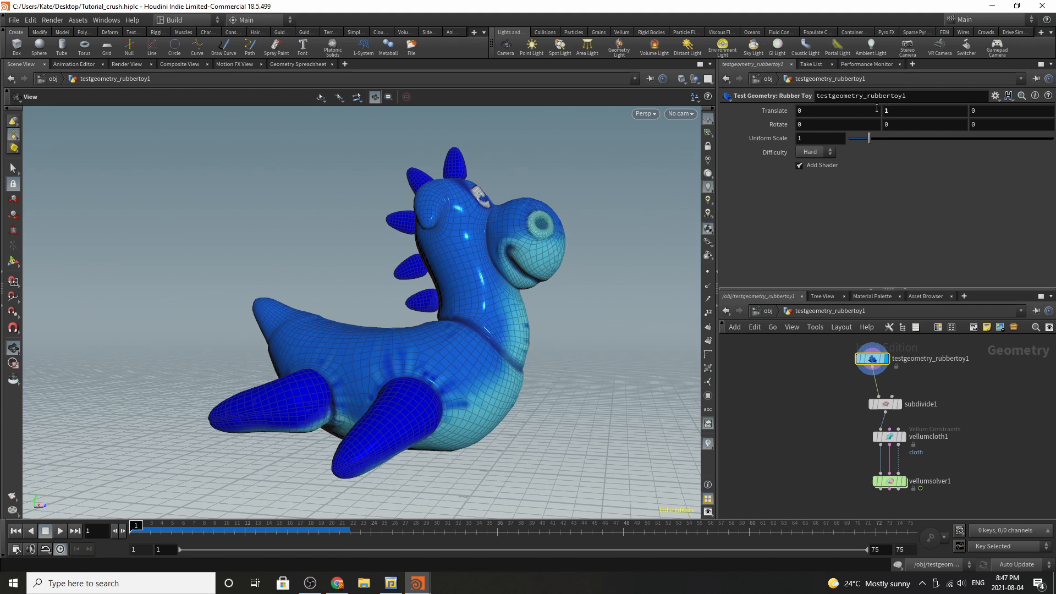
pyautogui.moveTo(487, 406)
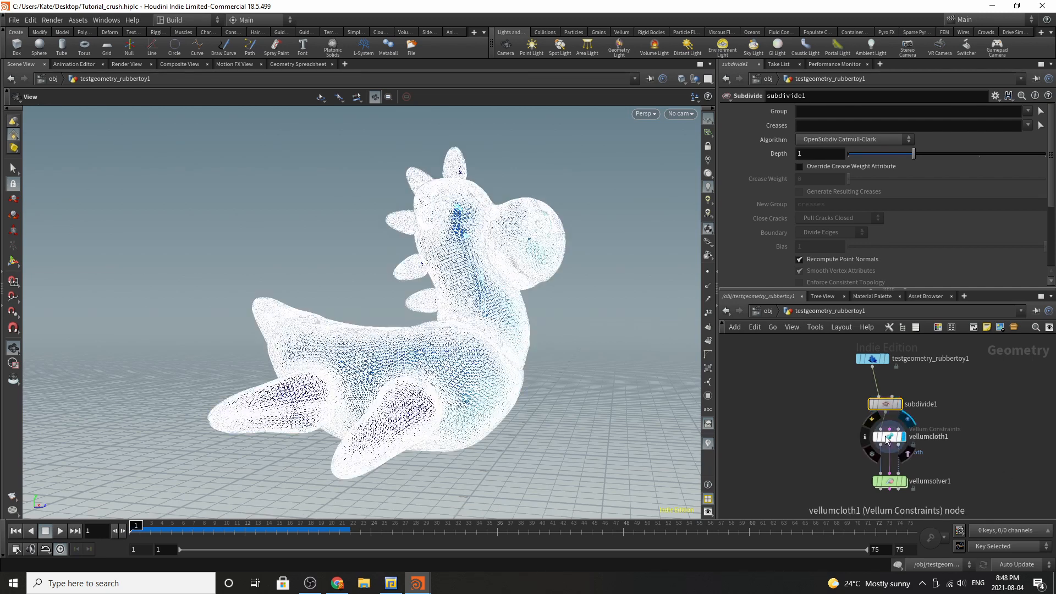
# - Select vellumcloth1 (Density 0.1, Edge Length Scale 0.25) and search 'vellum' in the node menu
pyautogui.click(888, 437)
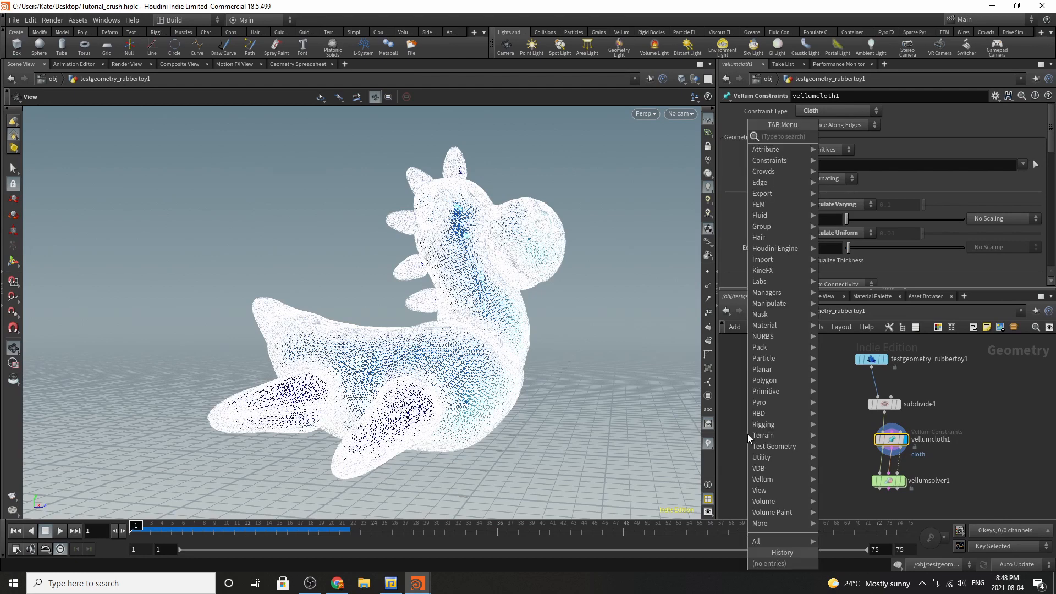
pyautogui.write('vellum')
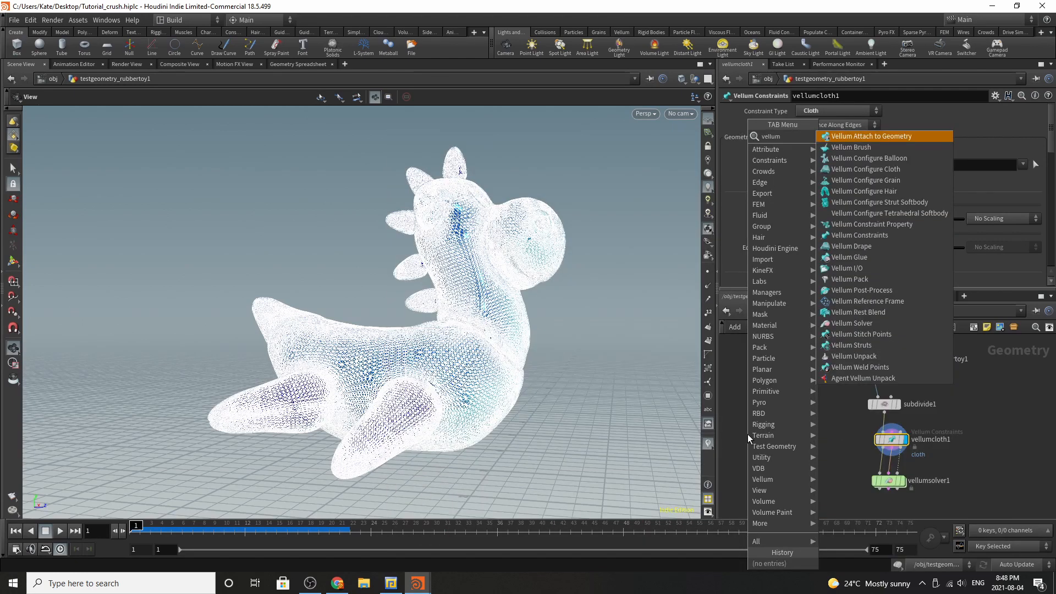
pyautogui.moveTo(864, 170)
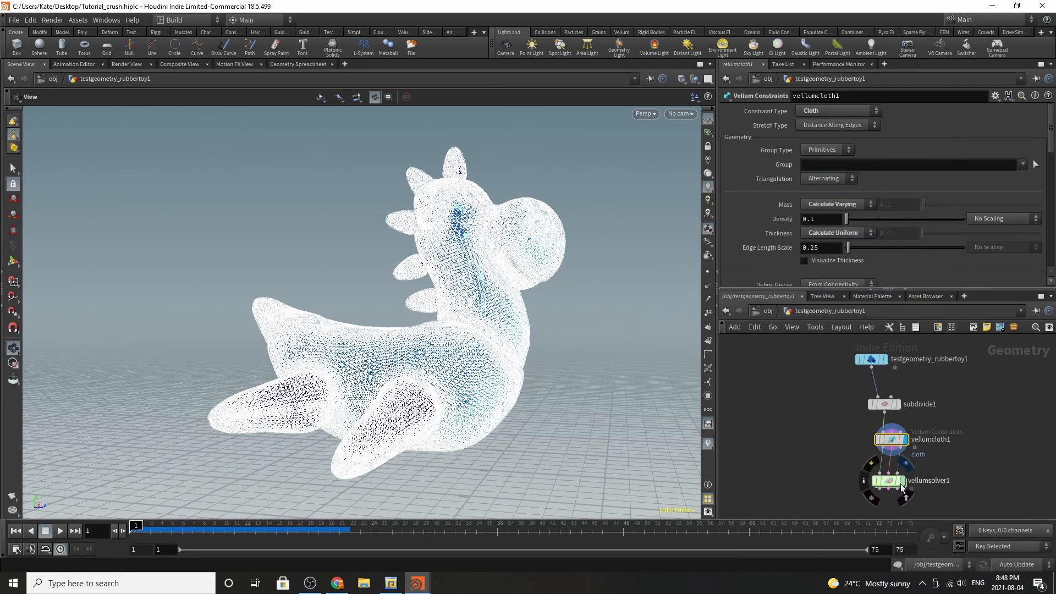
# - Select vellumsolver1 and review its Solver collision parameters
pyautogui.click(887, 480)
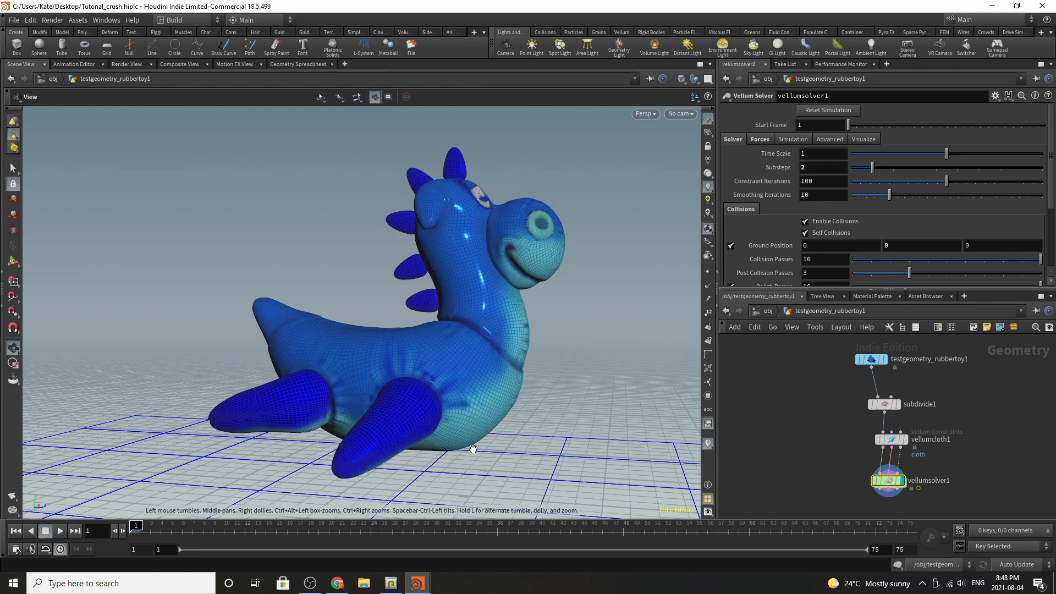
pyautogui.moveTo(935, 452)
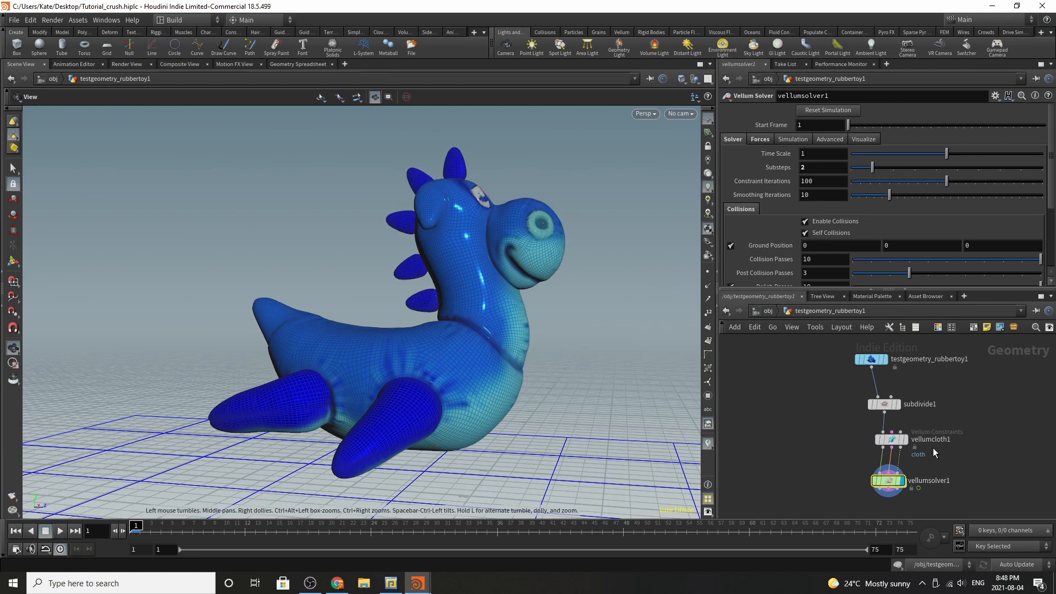
pyautogui.click(827, 167)
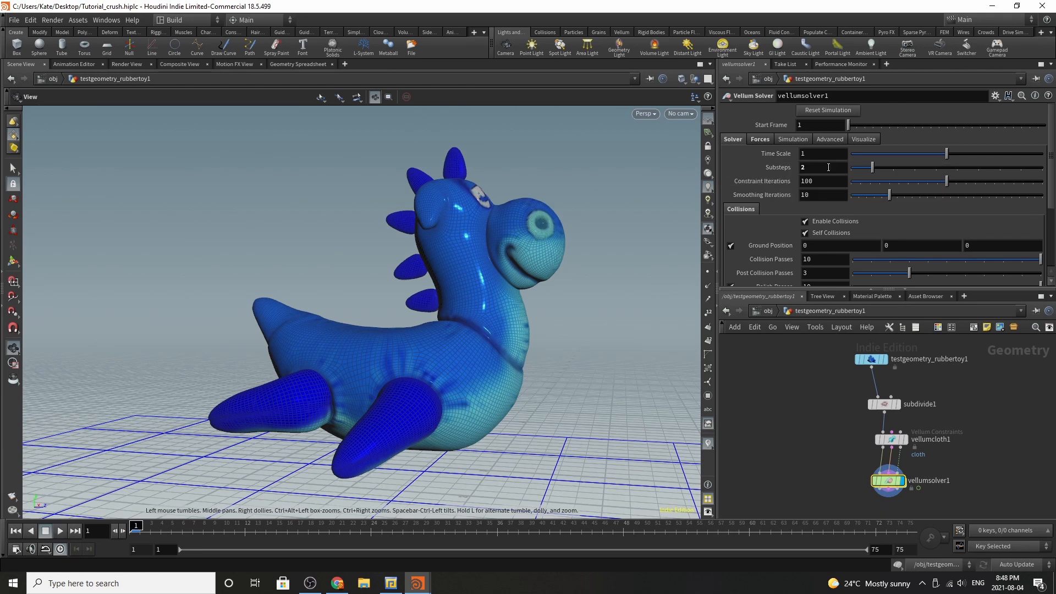
pyautogui.click(805, 232)
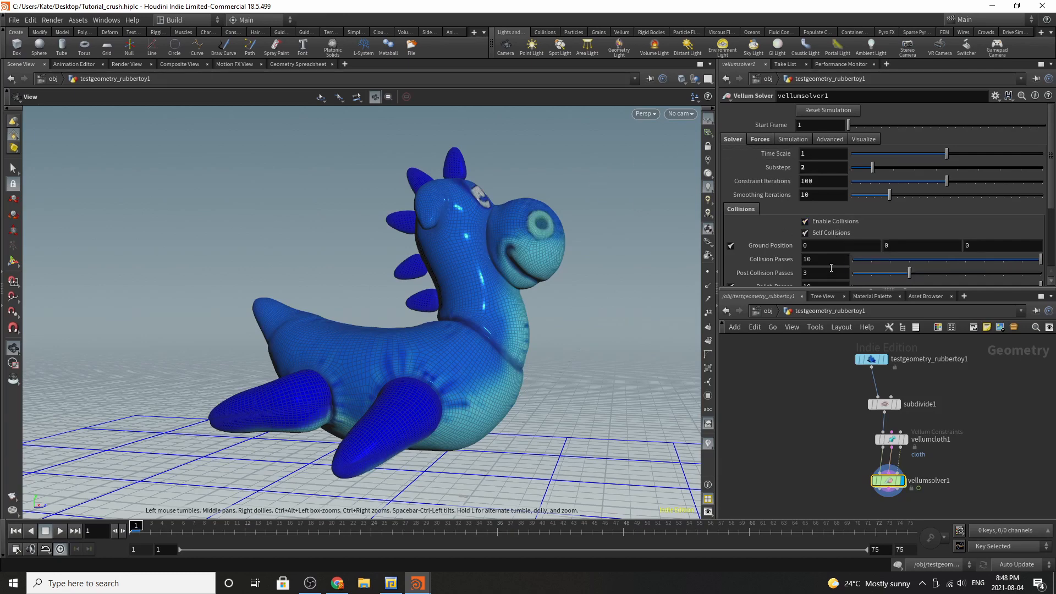
pyautogui.scroll(-3)
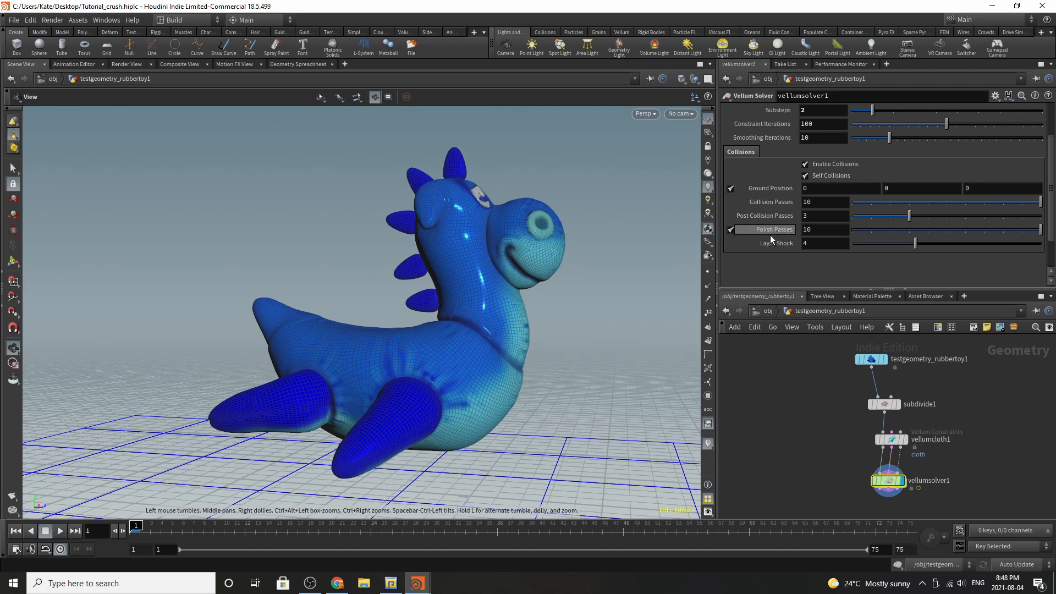
# - Show the Forces page with zero gravity and wind
pyautogui.click(733, 124)
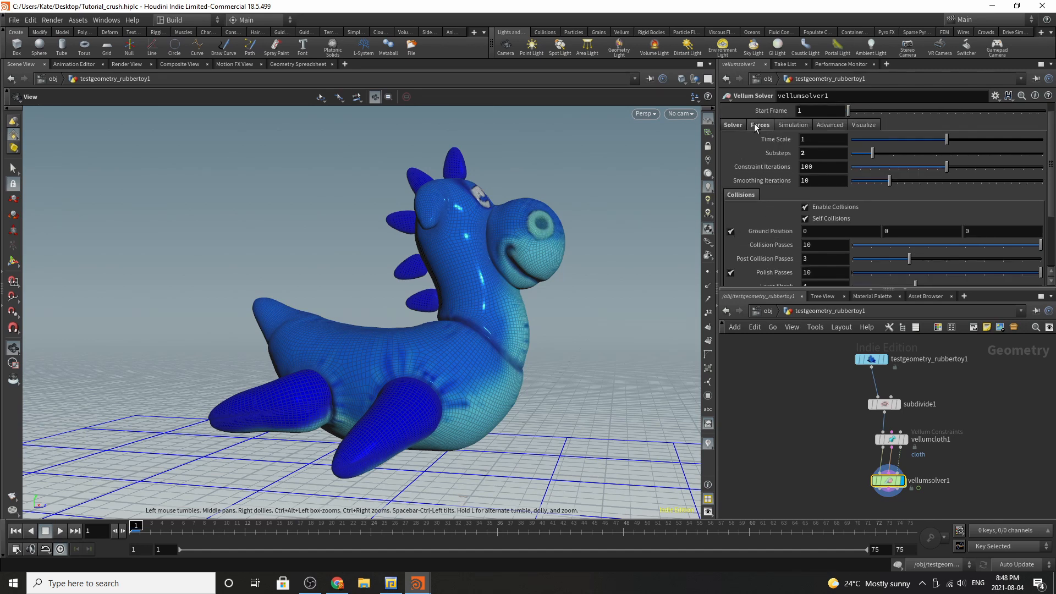
pyautogui.click(760, 124)
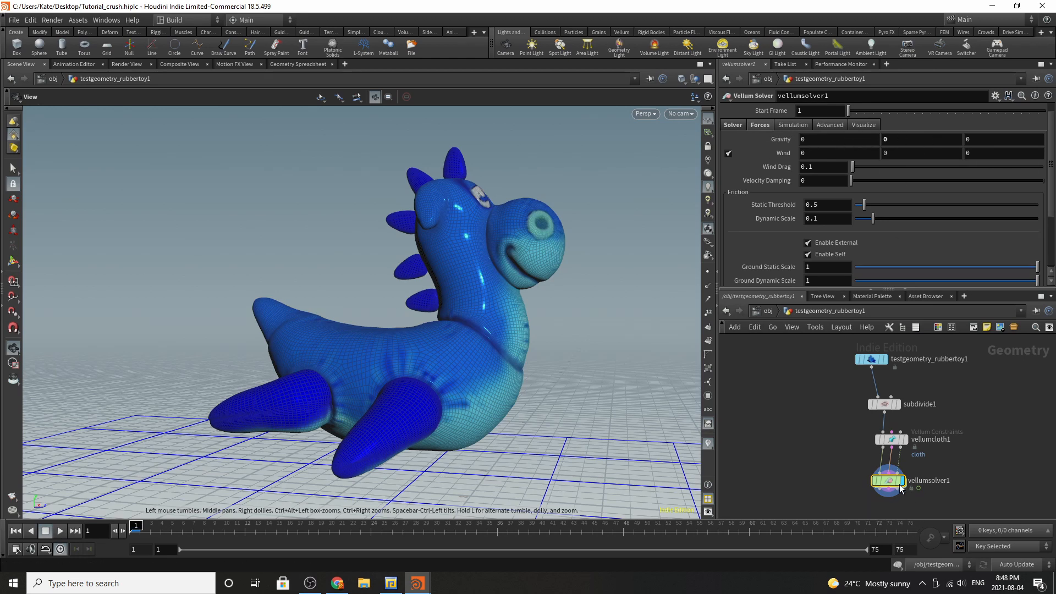
pyautogui.moveTo(889, 481)
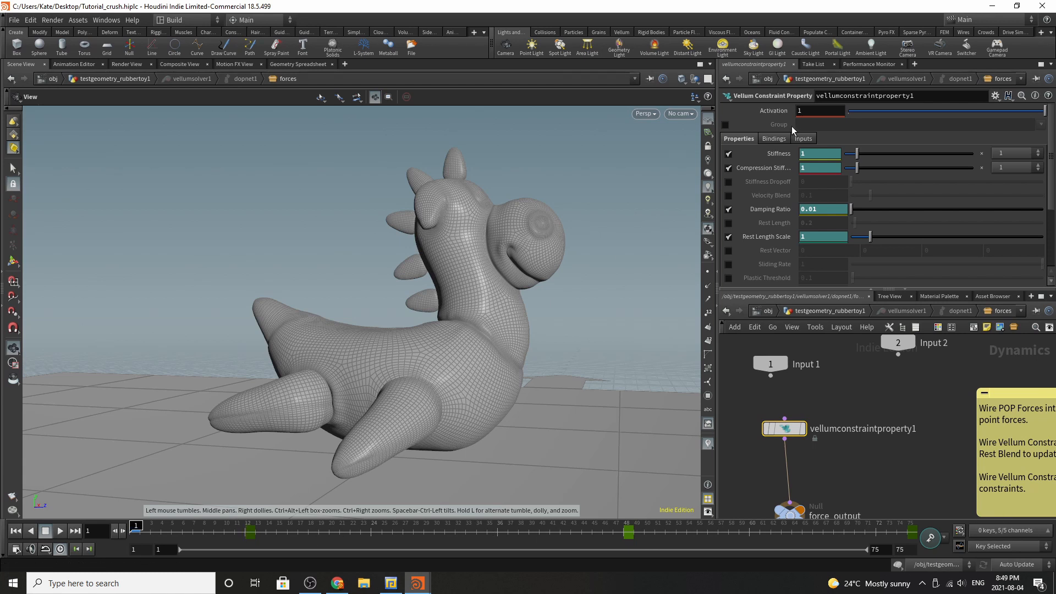
pyautogui.moveTo(818, 227)
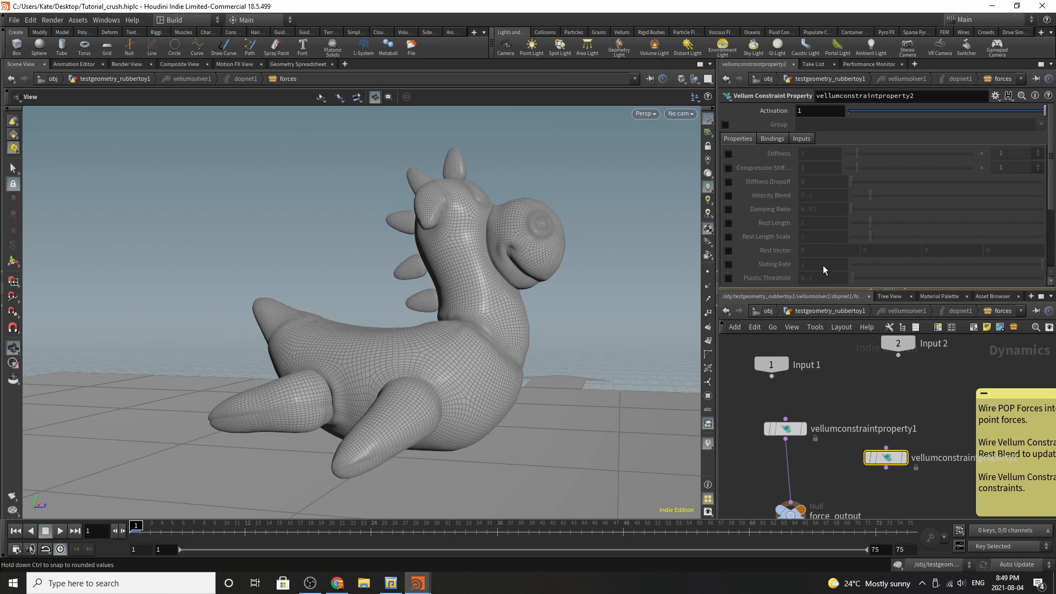
pyautogui.moveTo(809, 287)
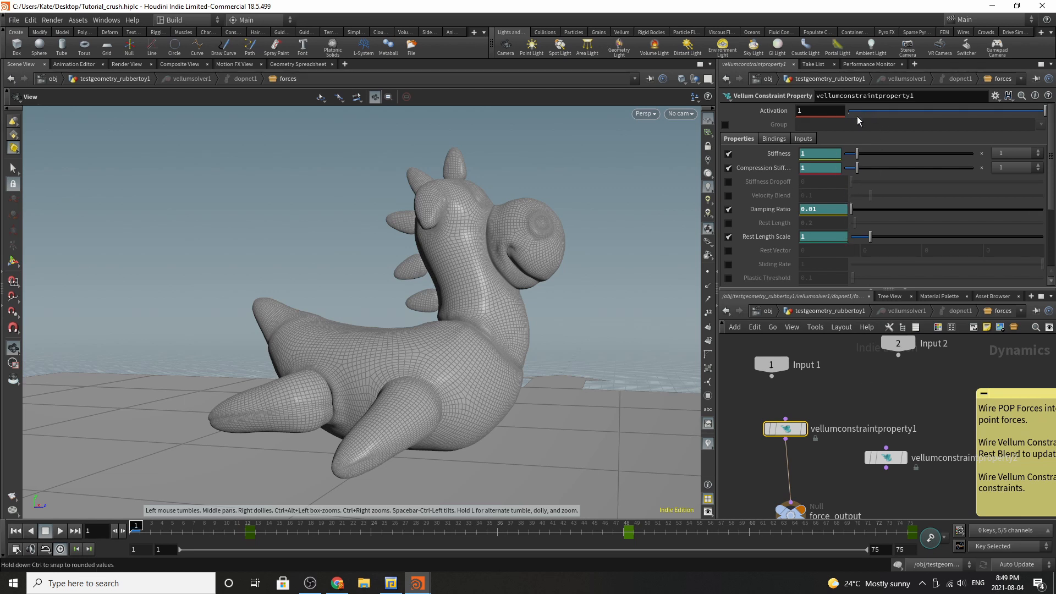
pyautogui.moveTo(819, 258)
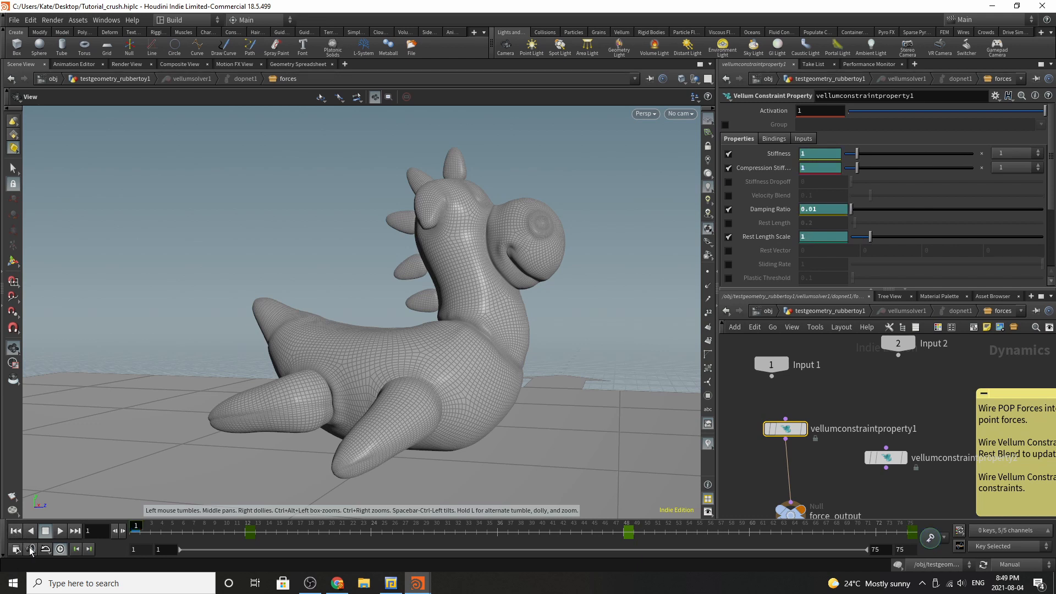
pyautogui.moveTo(380, 216)
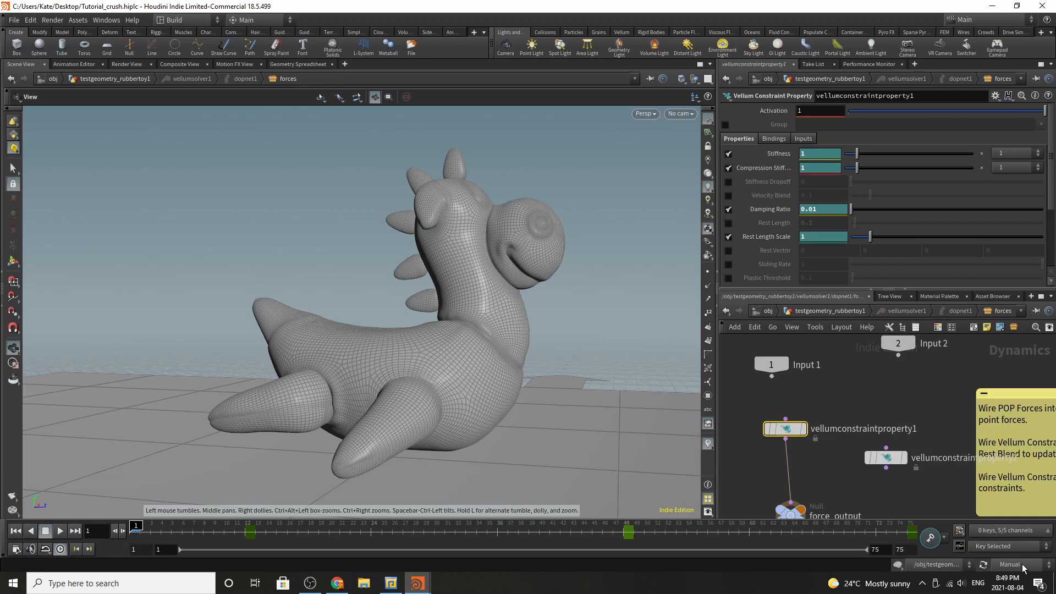
# - Enable Auto Update and scrub frames 1-75 to watch the toy deflate into a crumpled heap
pyautogui.click(1008, 564)
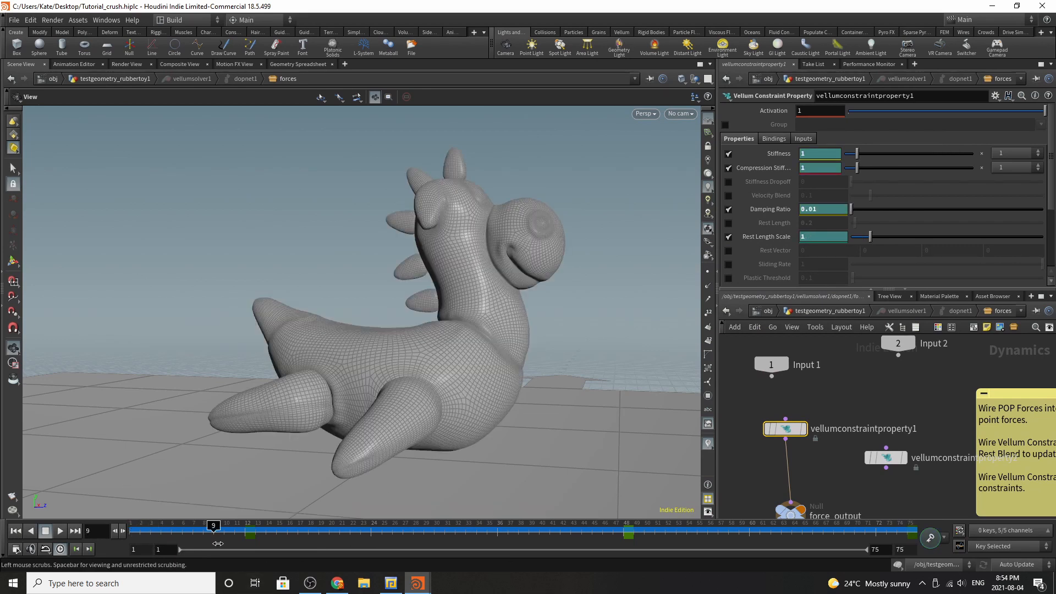
pyautogui.moveTo(214, 526); pyautogui.dragTo(717, 526)
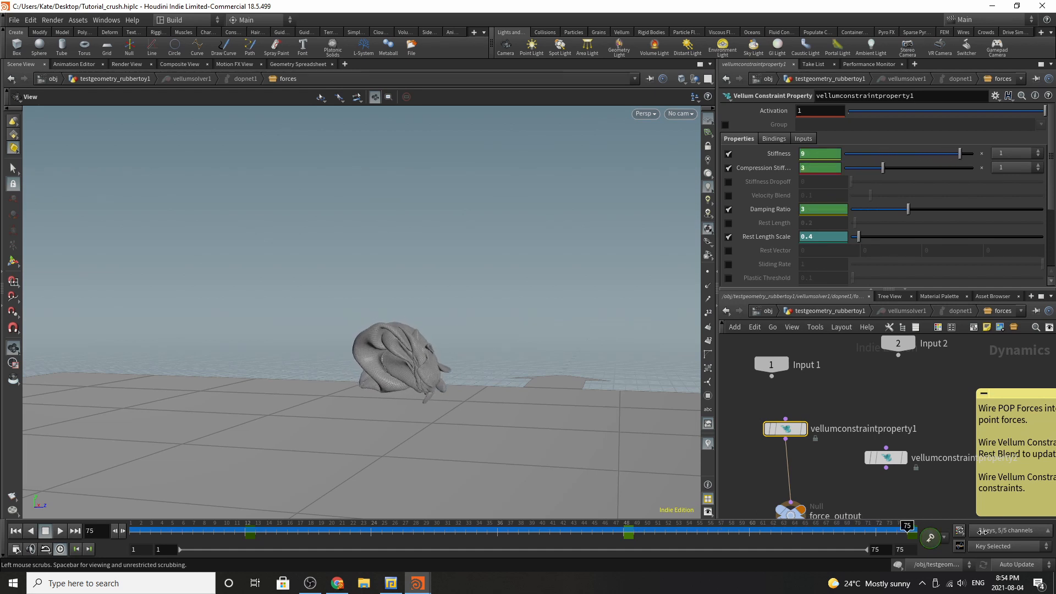
pyautogui.moveTo(905, 525); pyautogui.dragTo(664, 526)
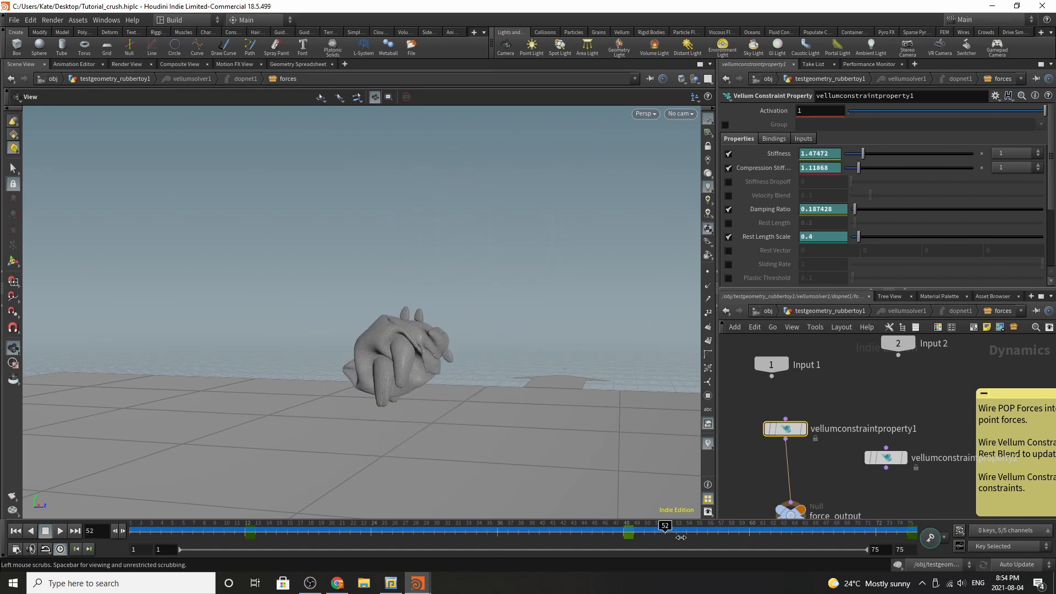
pyautogui.moveTo(664, 525); pyautogui.dragTo(445, 526)
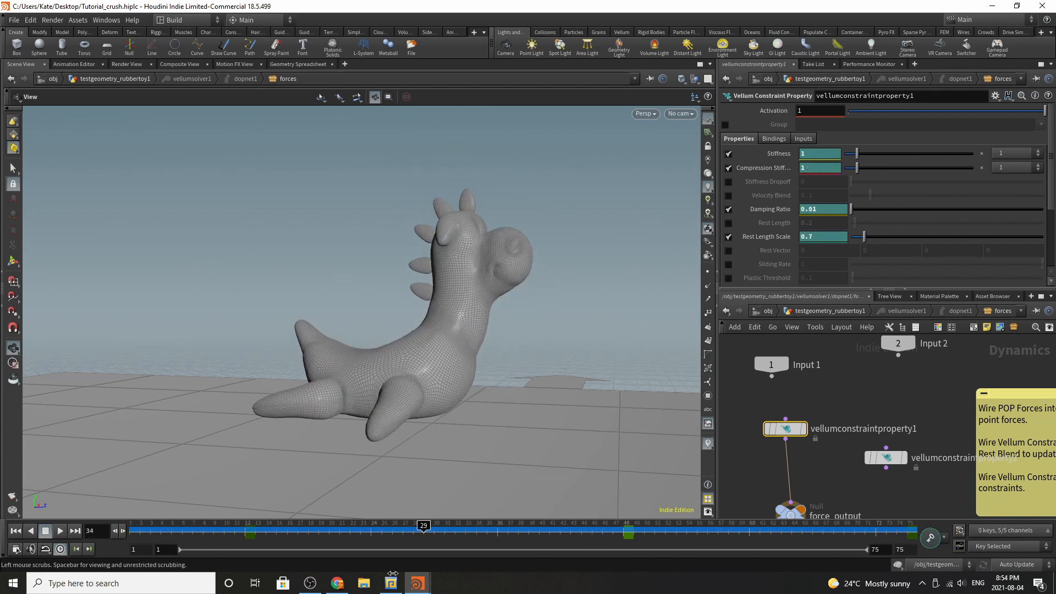
pyautogui.moveTo(423, 531); pyautogui.dragTo(770, 531)
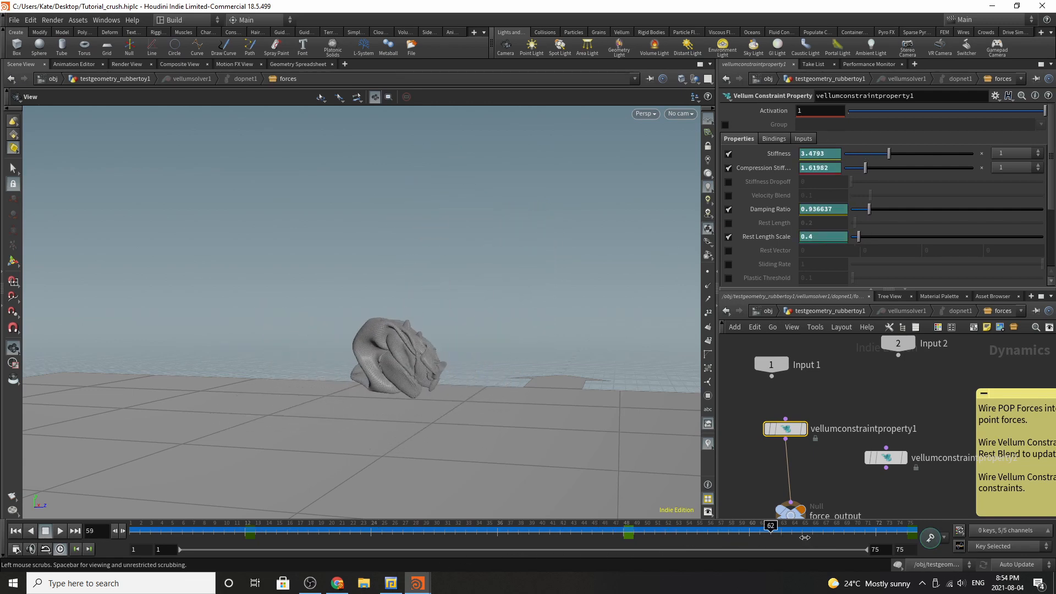